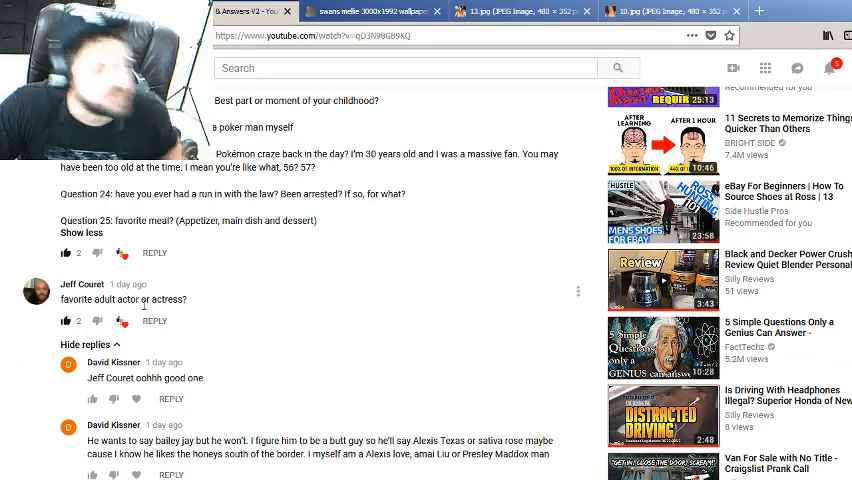
# - Read further down the viewer question comments, then switch to the opened wallpaper photo
pyautogui.scroll(-3)
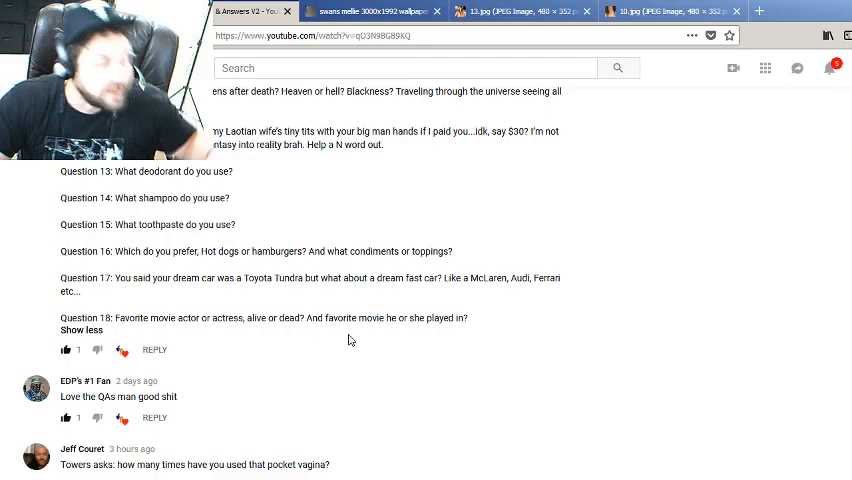
pyautogui.scroll(3)
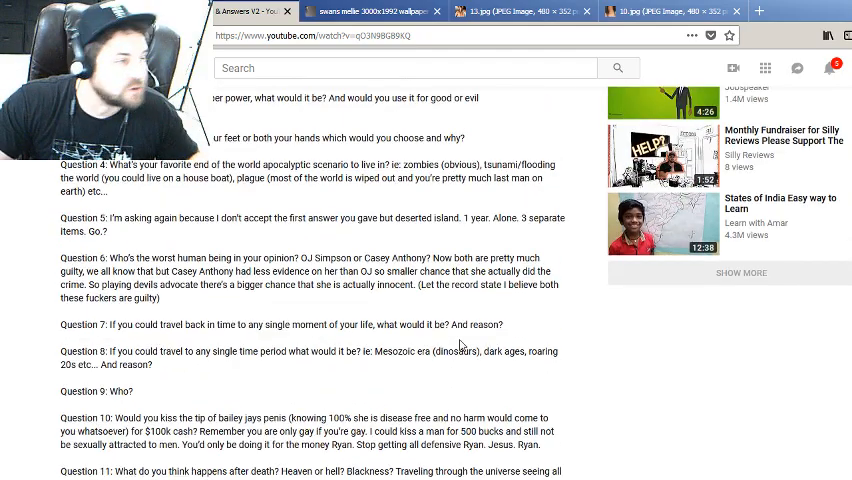
pyautogui.scroll(-3)
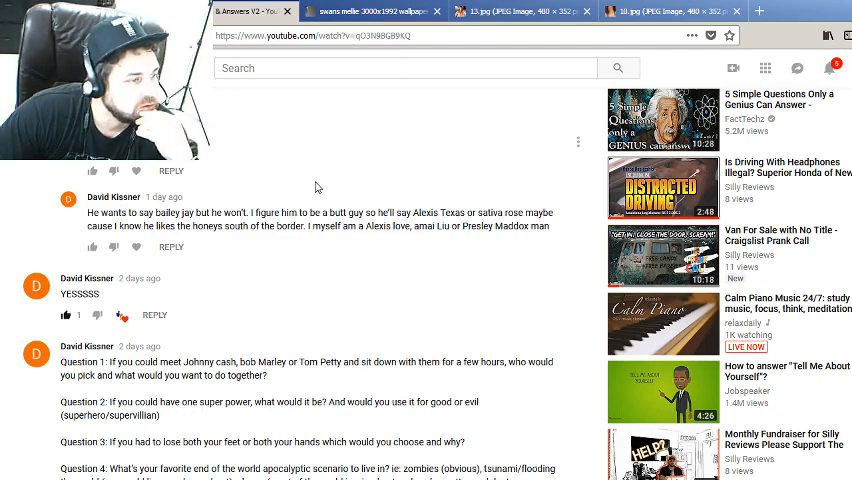
pyautogui.scroll(-3)
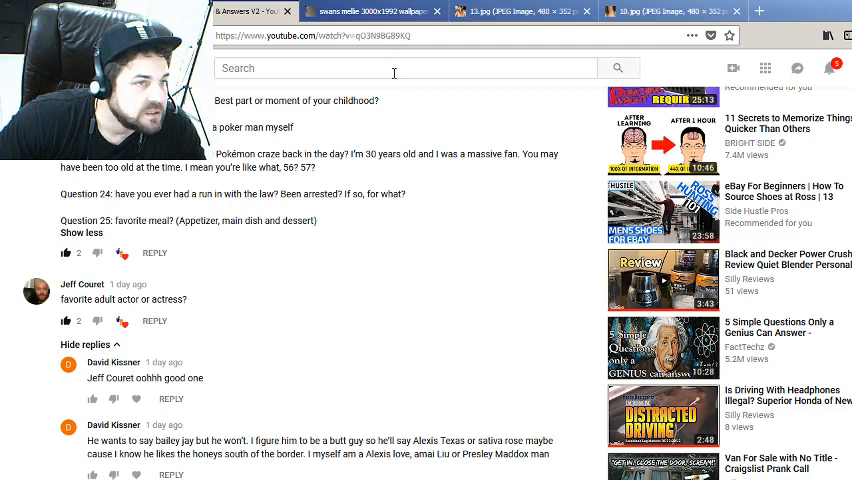
pyautogui.moveTo(370, 12)
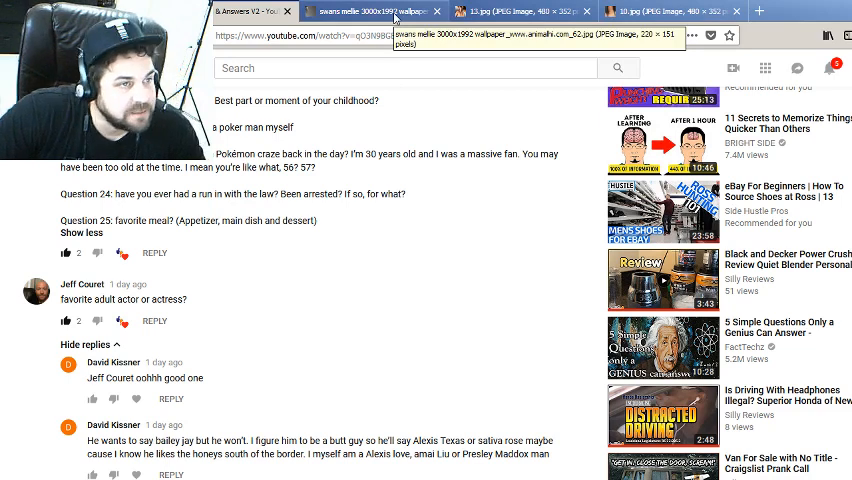
pyautogui.click(370, 12)
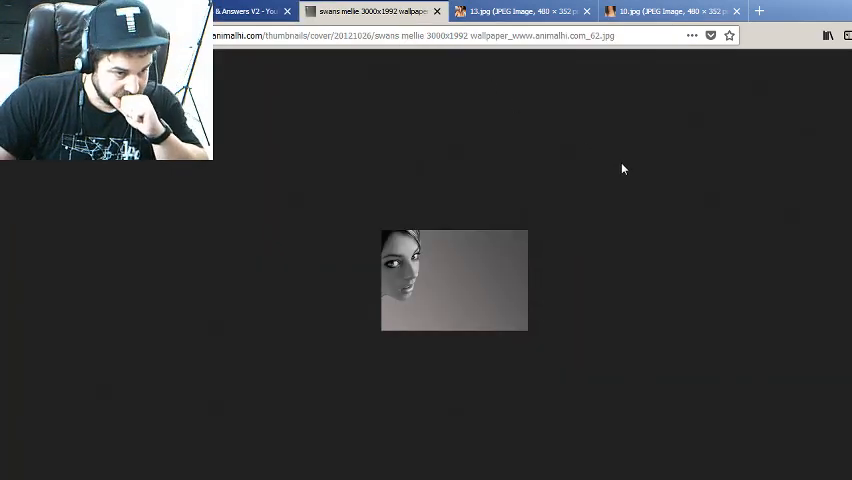
pyautogui.moveTo(630, 238)
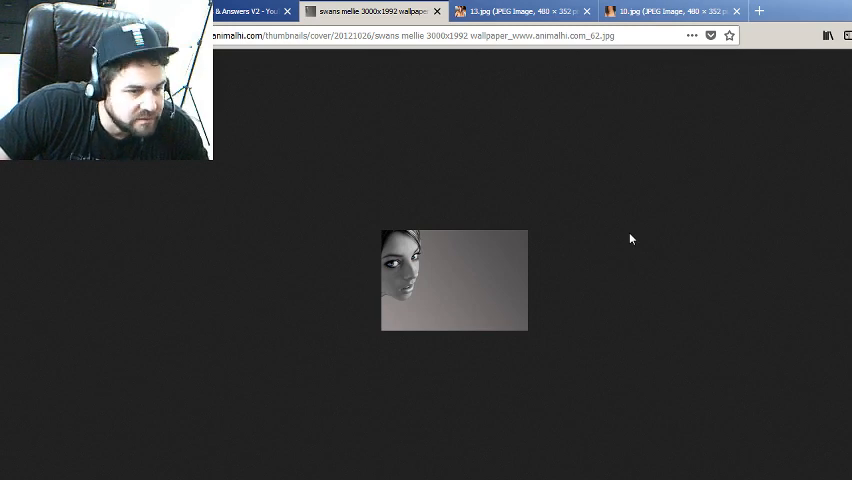
pyautogui.moveTo(524, 132)
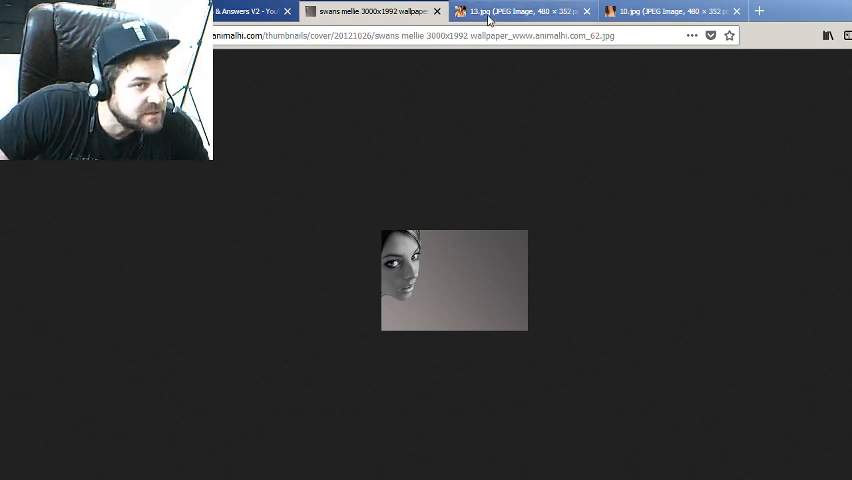
# - Check the other two opened images and the wallpaper again, then return to the video's comments
pyautogui.click(520, 12)
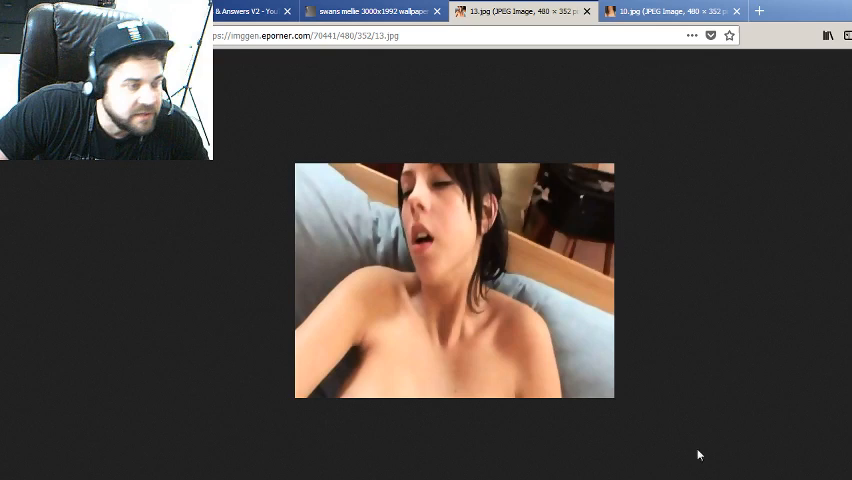
pyautogui.click(650, 12)
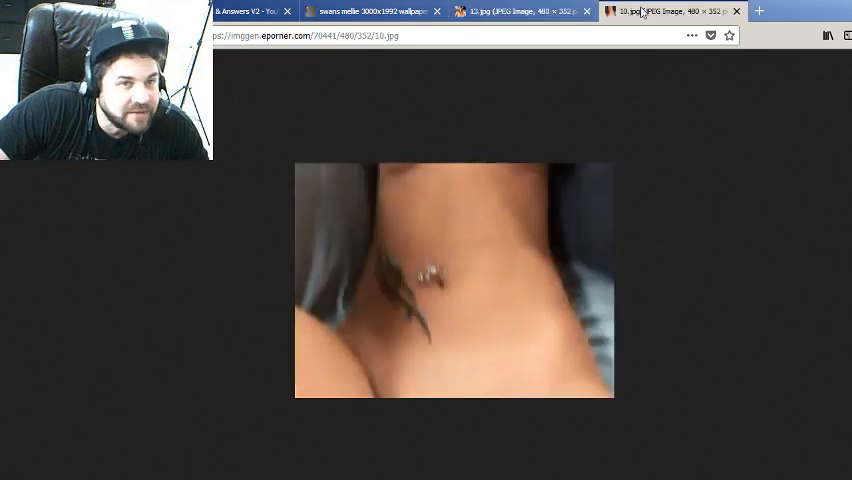
pyautogui.click(370, 12)
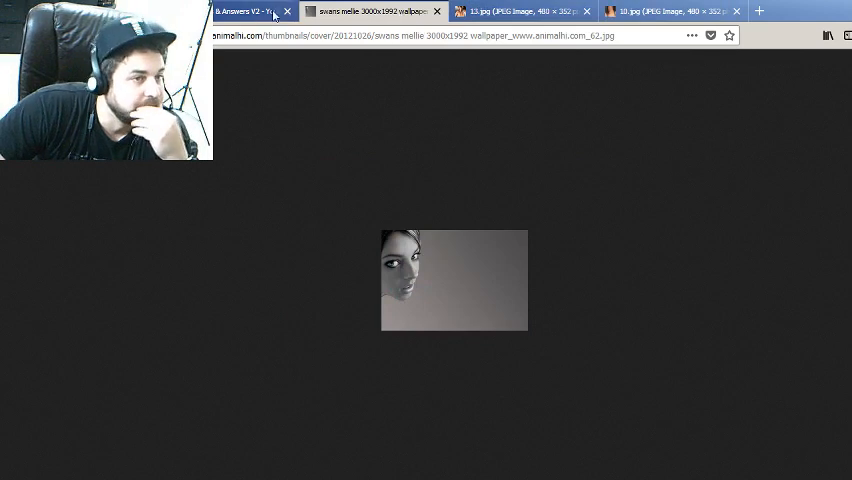
pyautogui.click(244, 12)
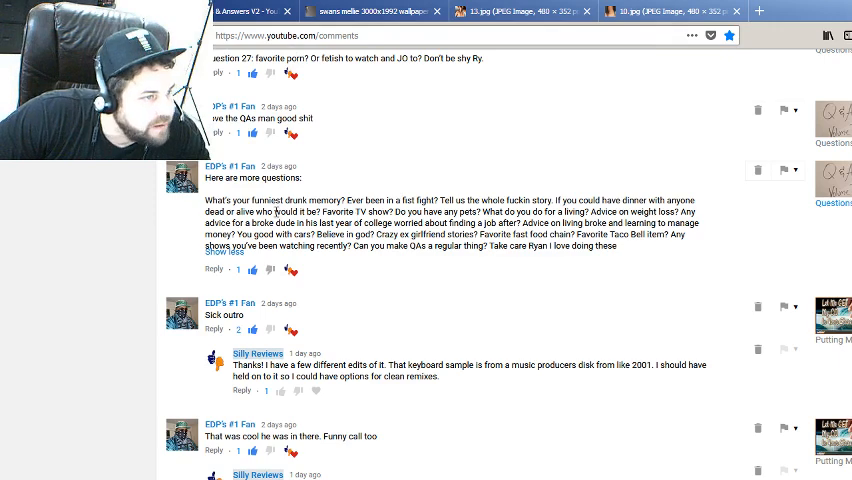
pyautogui.moveTo(270, 210)
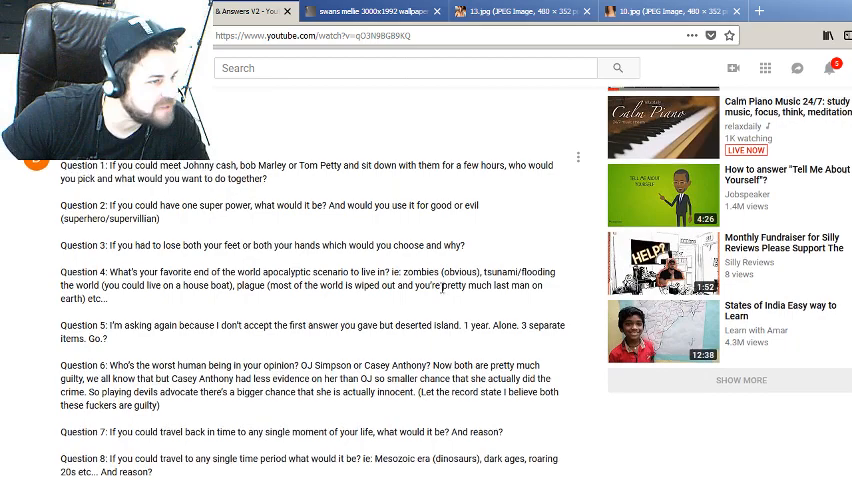
pyautogui.scroll(-3)
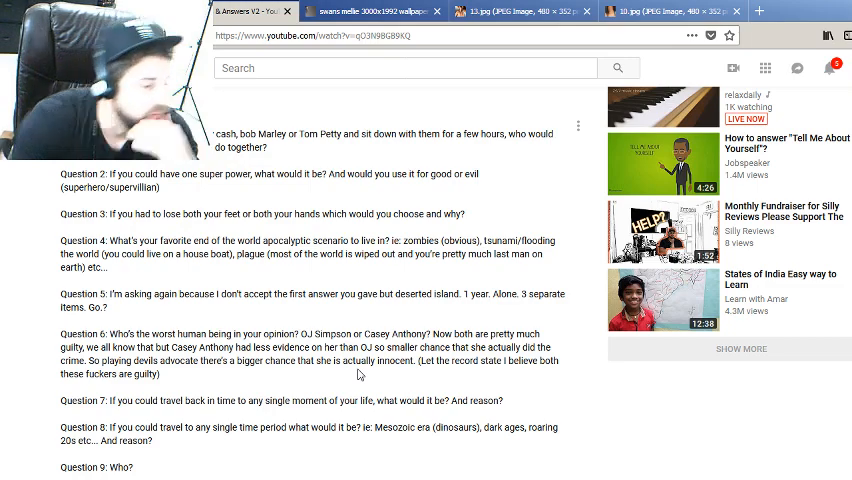
pyautogui.scroll(-3)
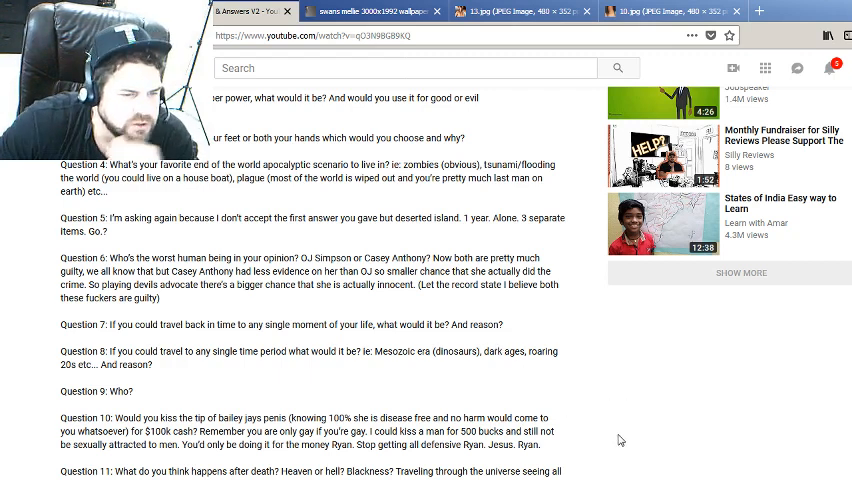
pyautogui.moveTo(672, 424)
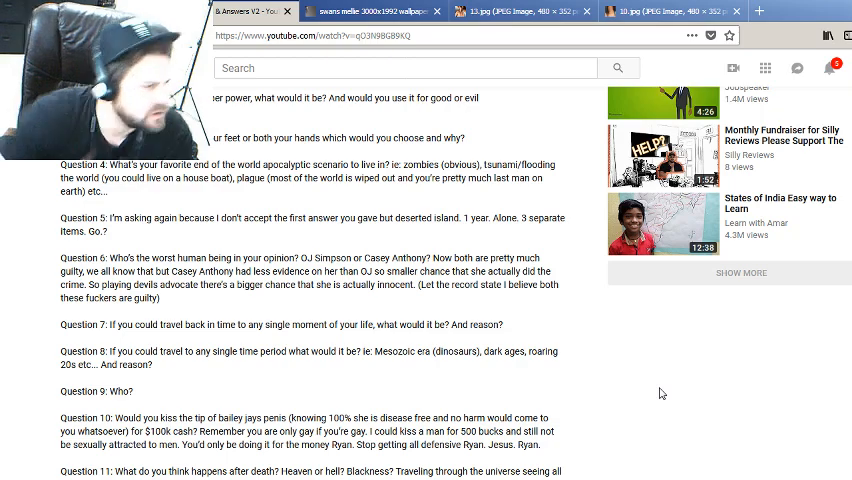
pyautogui.scroll(-3)
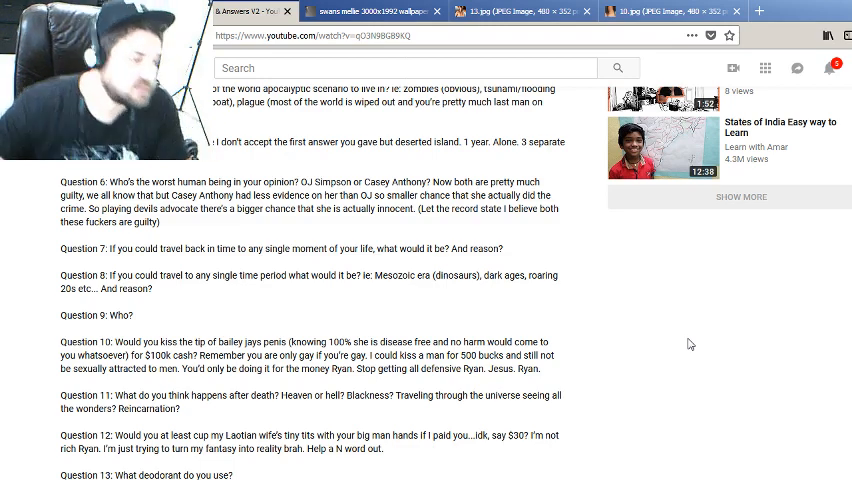
pyautogui.scroll(-3)
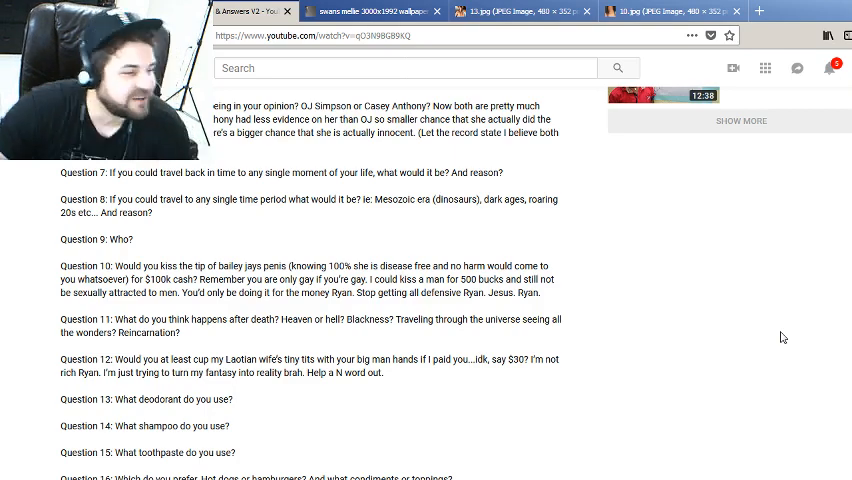
pyautogui.scroll(-3)
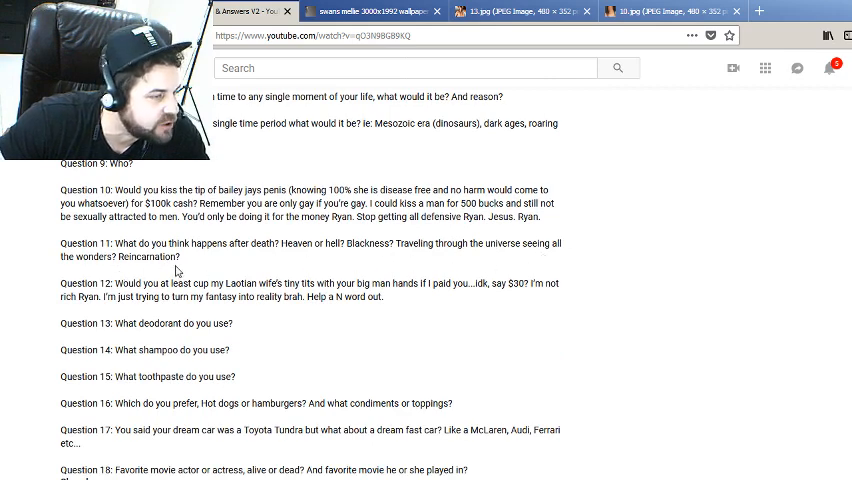
pyautogui.moveTo(790, 288)
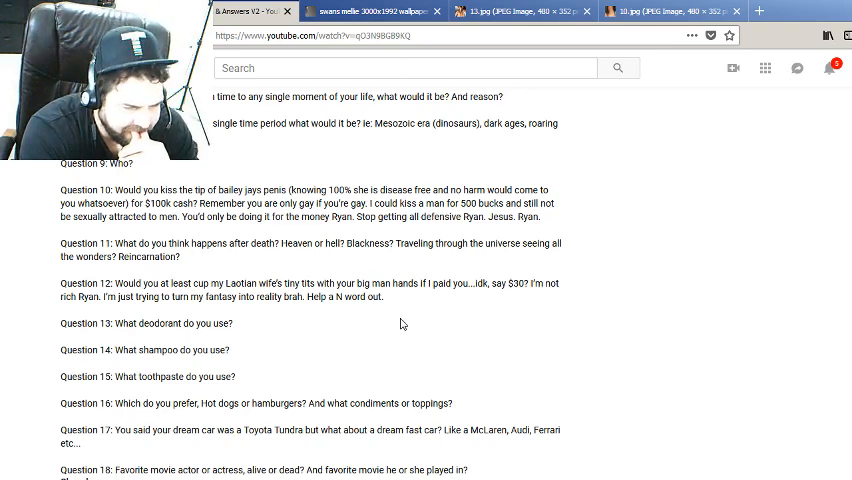
pyautogui.moveTo(500, 336)
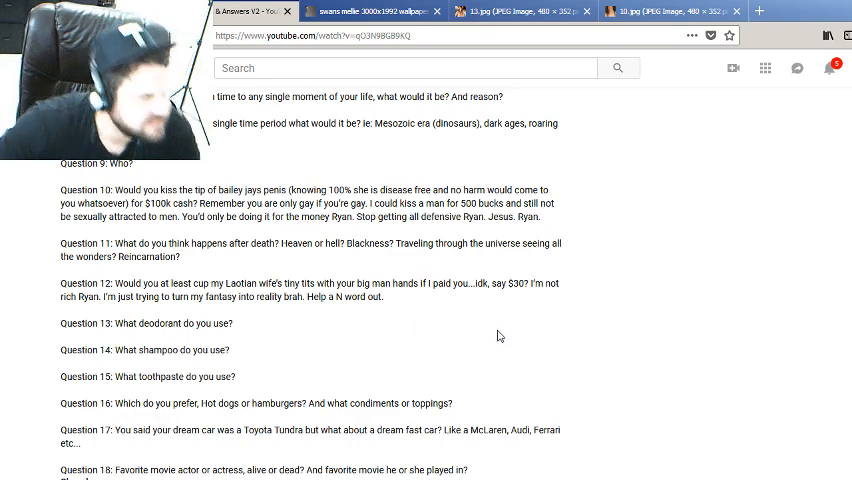
pyautogui.scroll(-3)
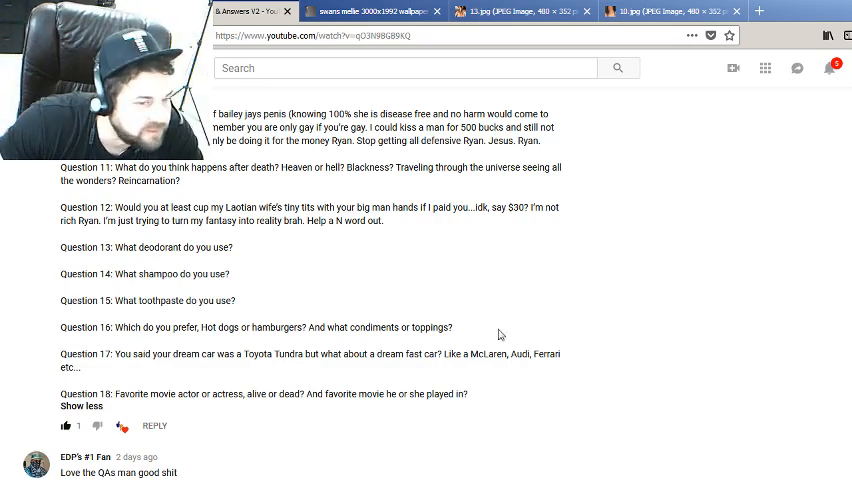
pyautogui.scroll(-3)
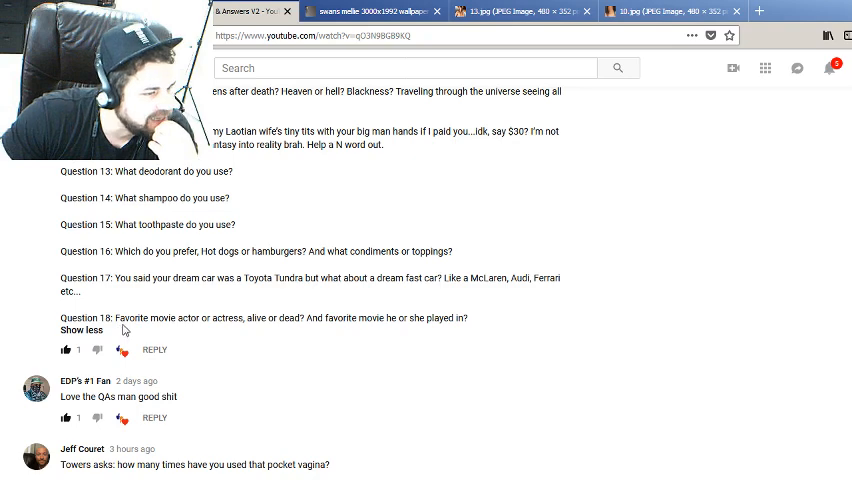
pyautogui.moveTo(280, 332)
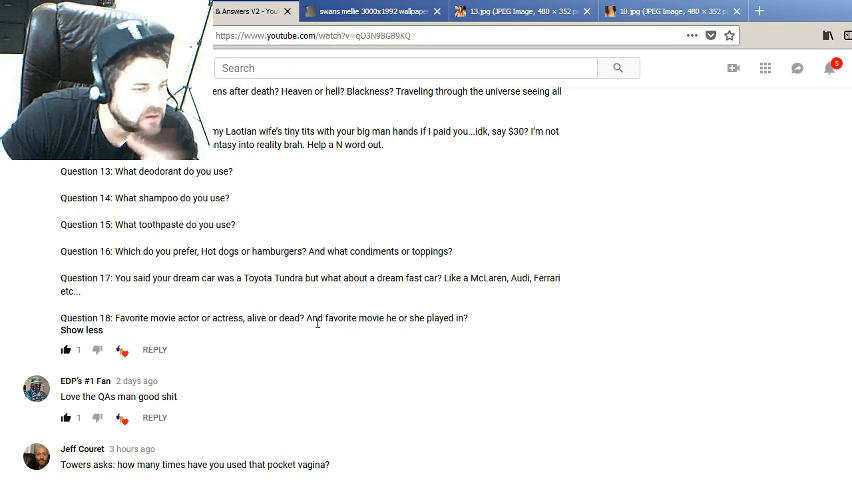
pyautogui.moveTo(466, 352)
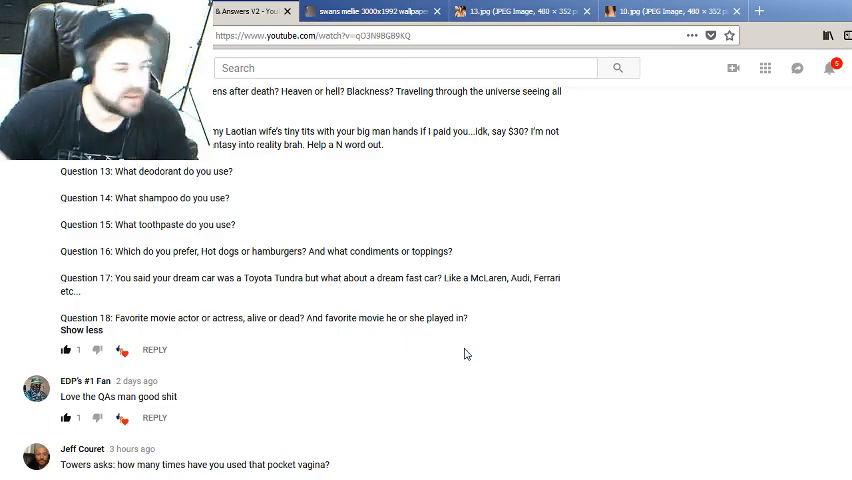
pyautogui.moveTo(596, 362)
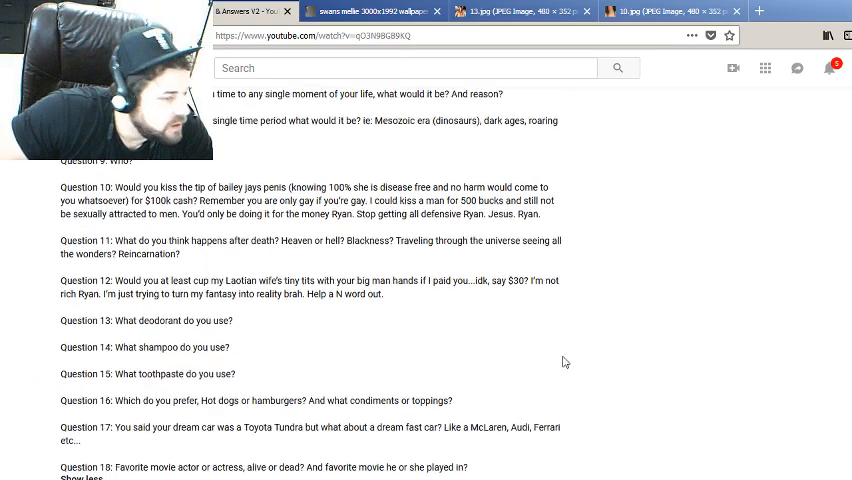
pyautogui.scroll(-3)
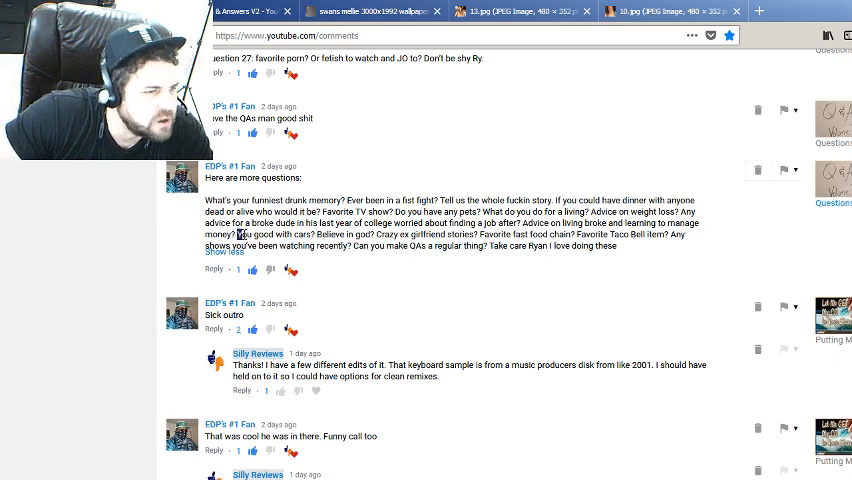
# - Highlight the words 'Believe in god' in the fan's long comment while answering that question
pyautogui.doubleClick(270, 234)
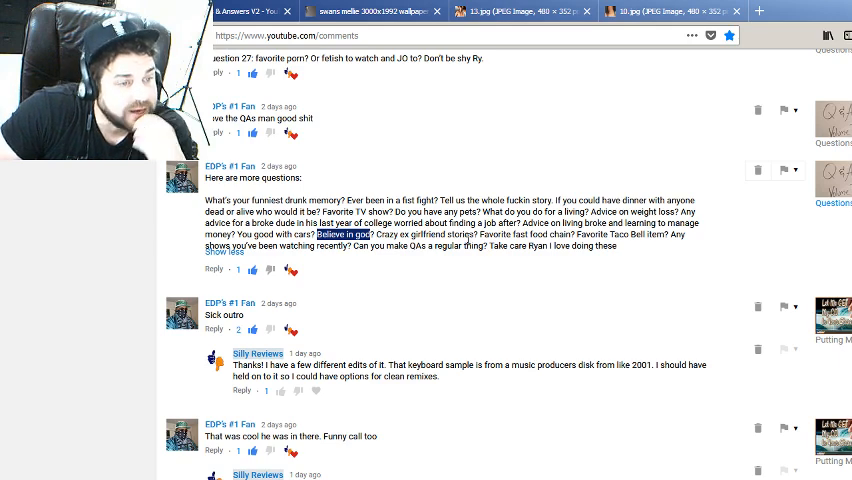
pyautogui.moveTo(470, 236)
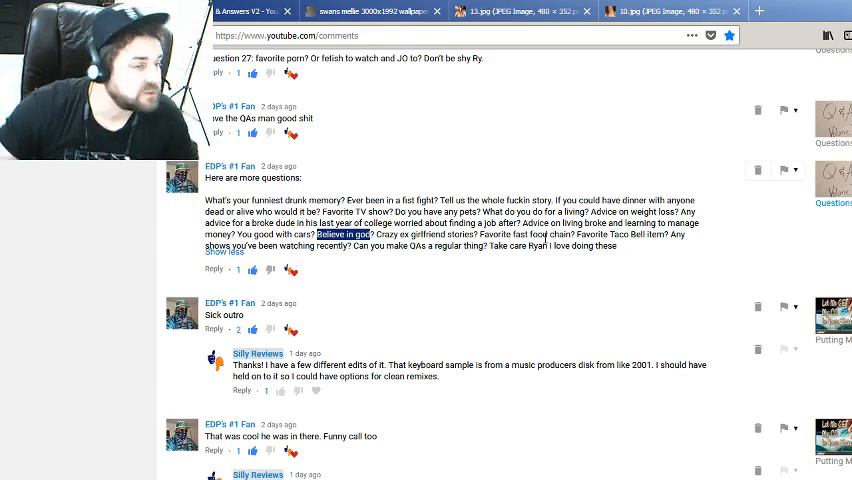
pyautogui.scroll(3)
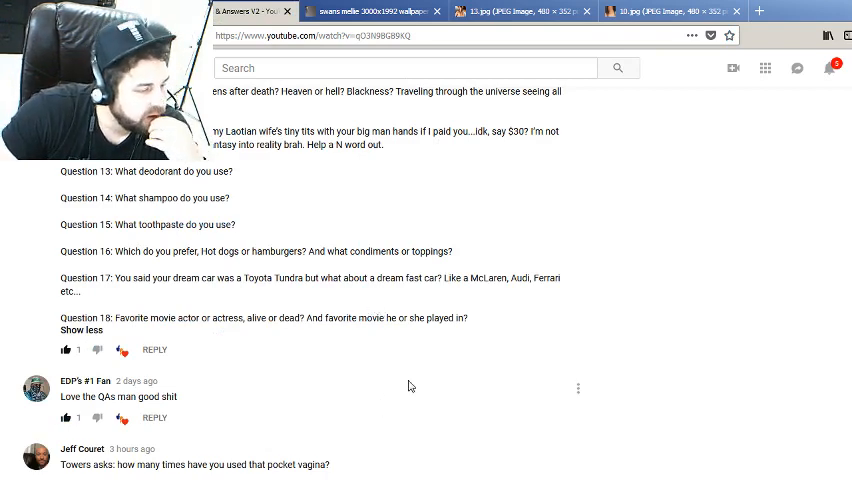
# - Highlight the next commenter's reply asking how many times the pocket vagina was used
pyautogui.moveTo(88, 464); pyautogui.dragTo(224, 464)
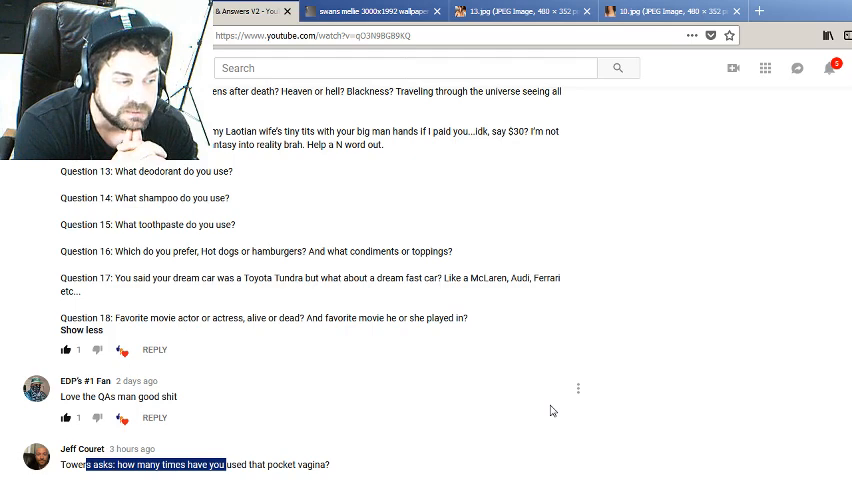
pyautogui.moveTo(132, 352)
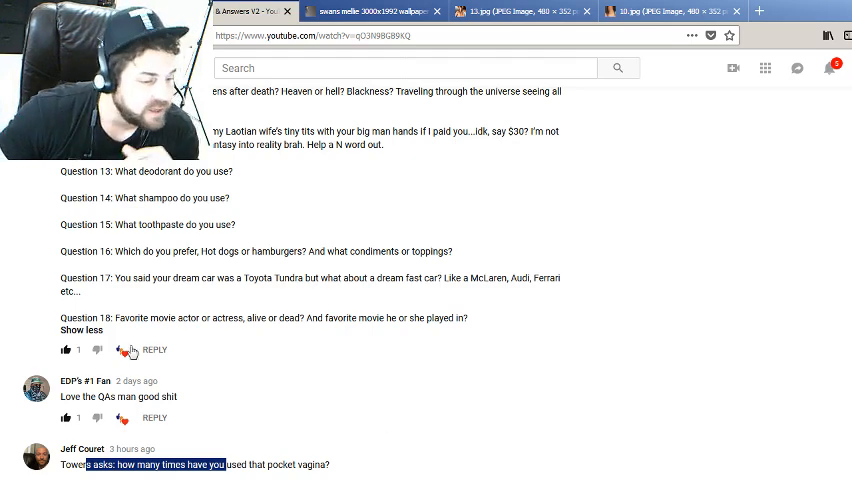